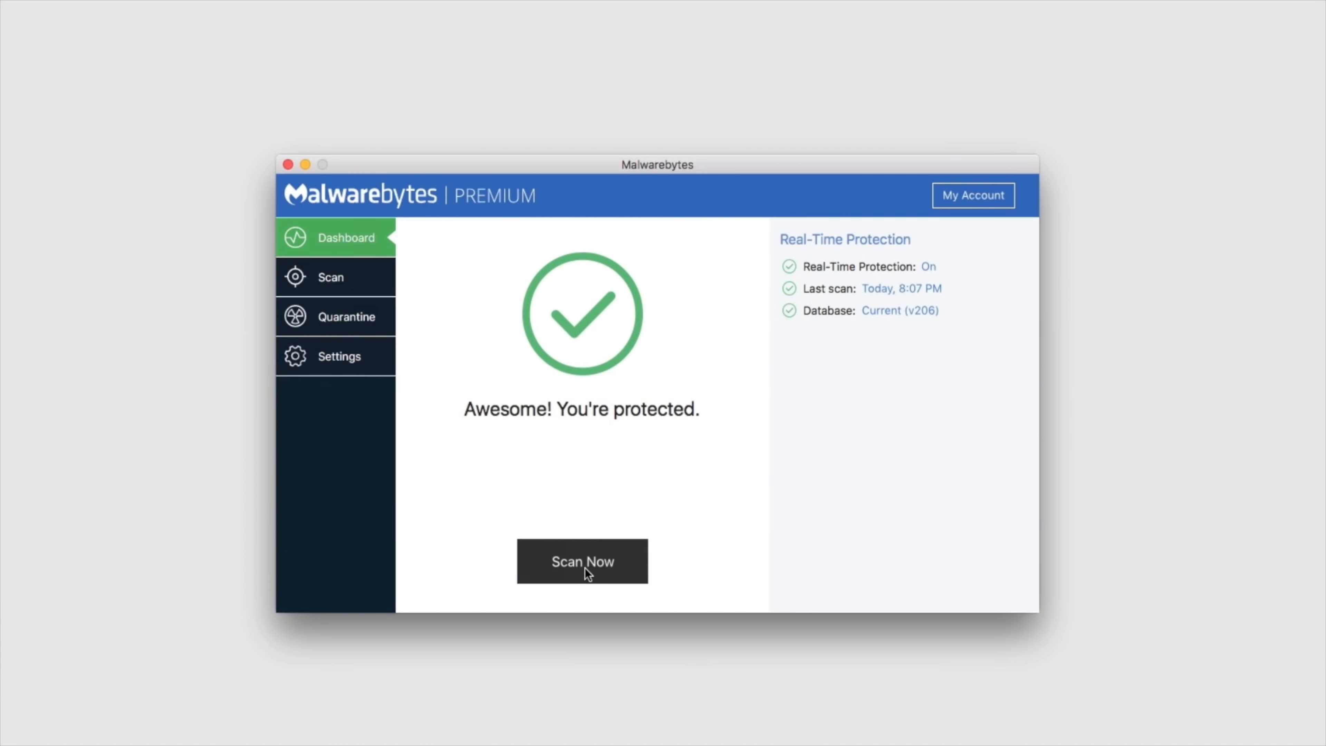
Run a threat scan and confirm removal of the three OSX.Dok files (AppStore.app, two Safari LaunchAgents plists).
click(583, 562)
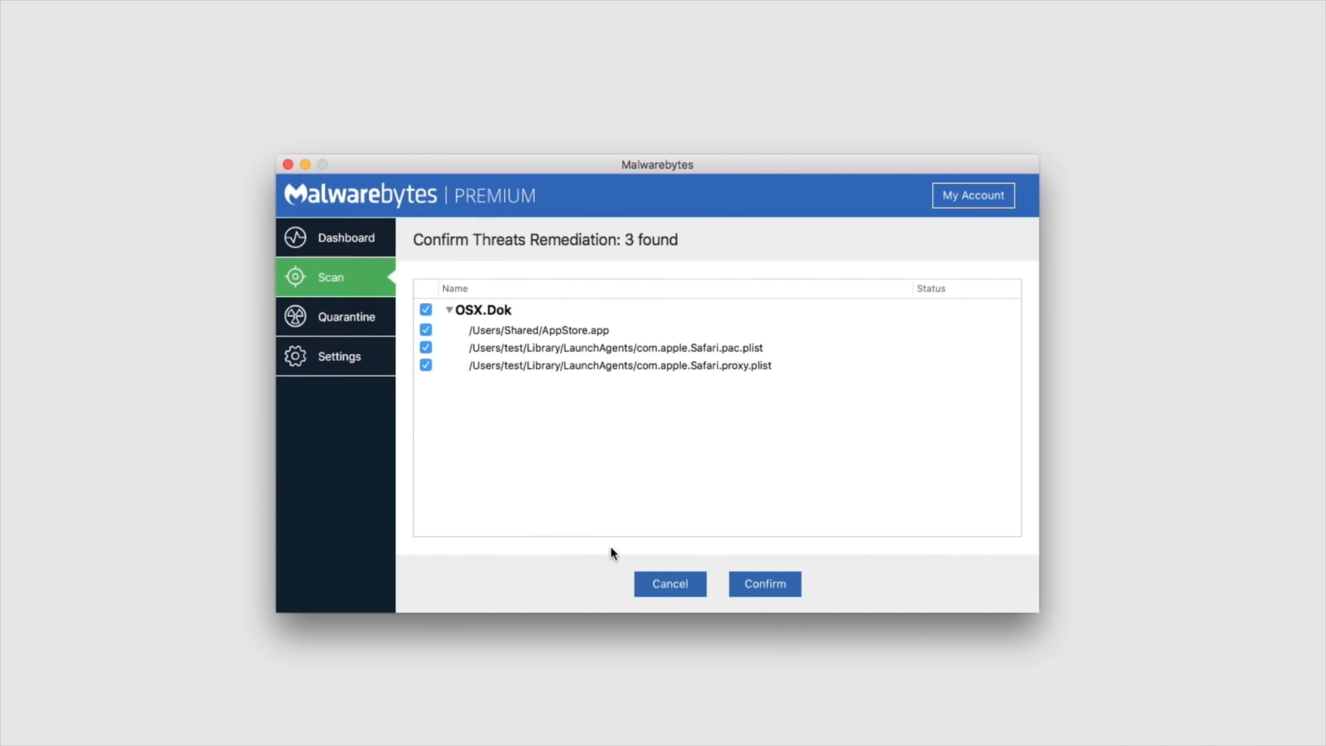
click(765, 584)
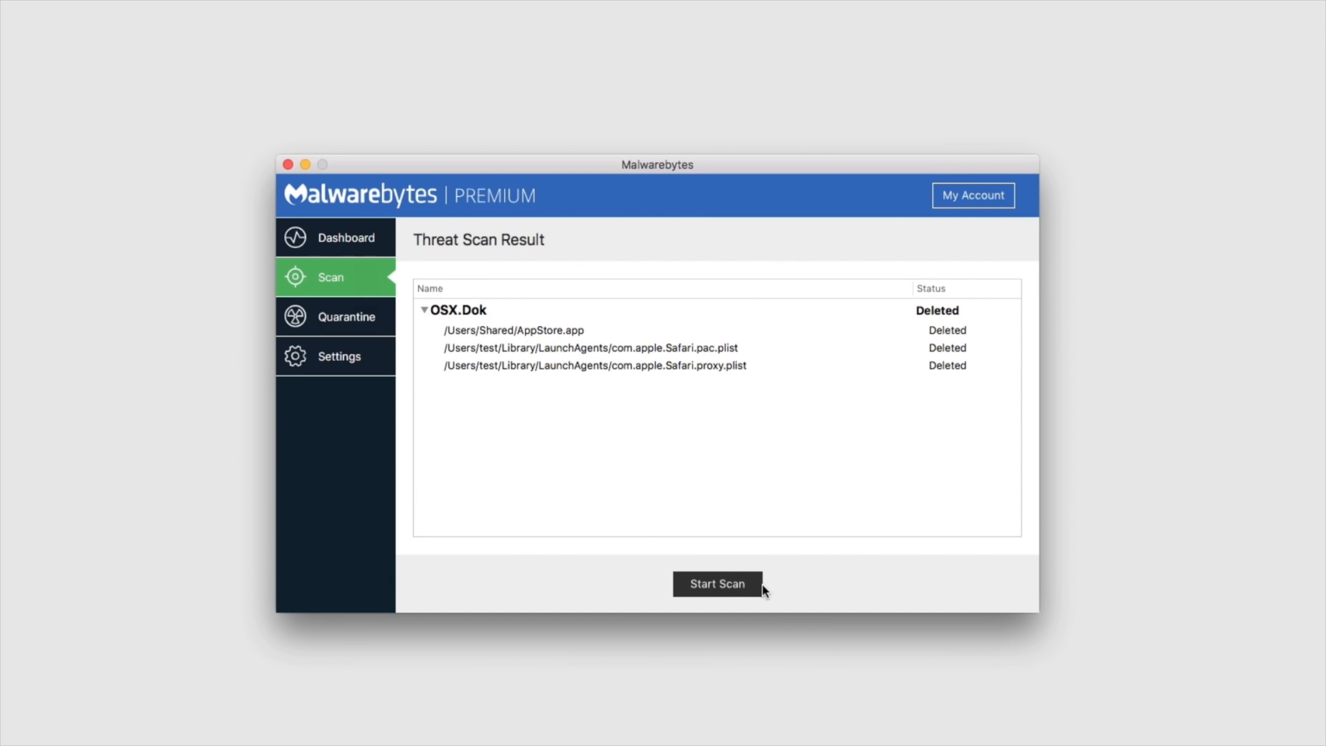